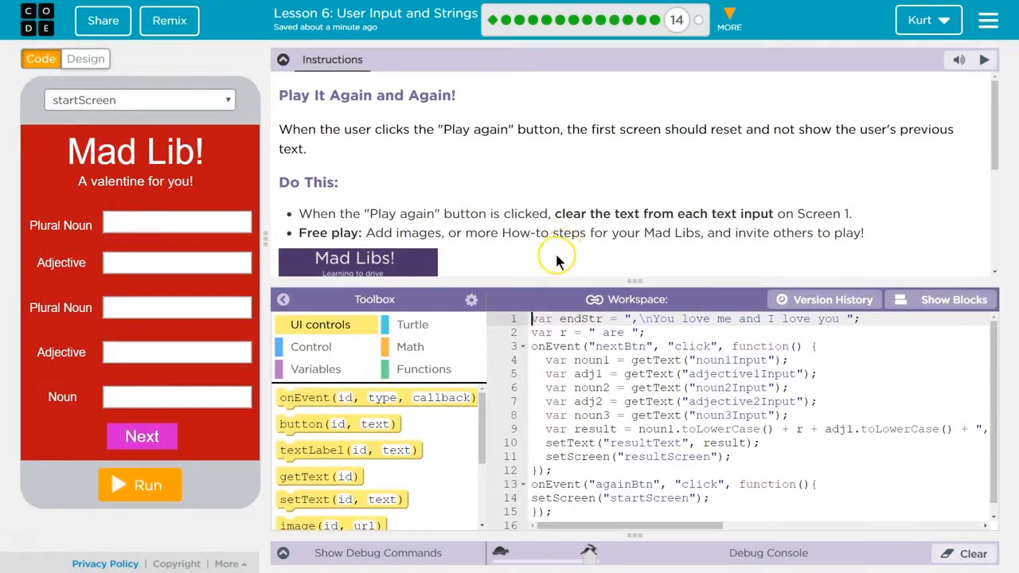
{"action": "mouse_move", "coordinate": [813, 311]}
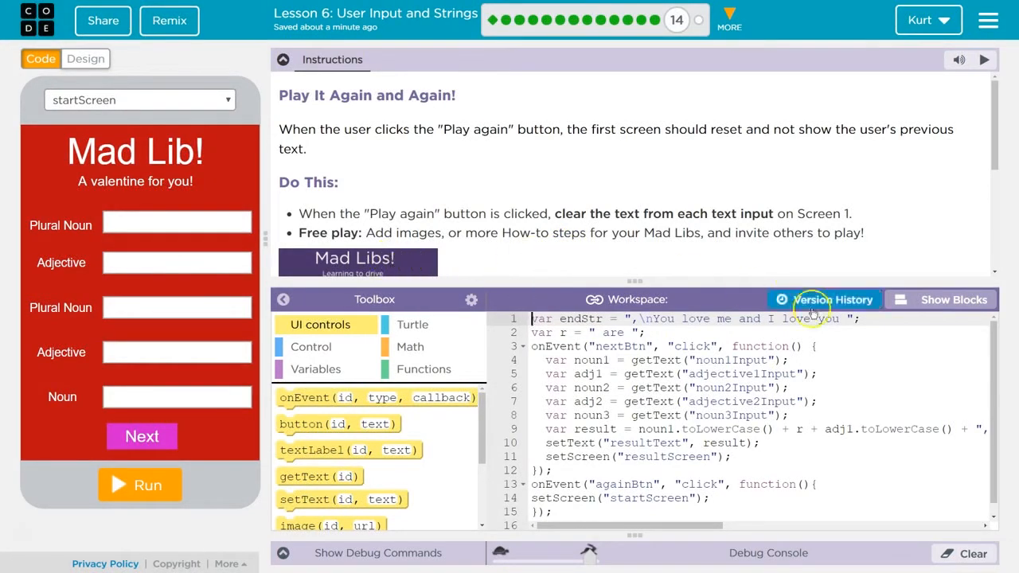
Switch the Mad Lib code to block view and scroll past the task instructions
{"action": "left_click", "coordinate": [951, 299]}
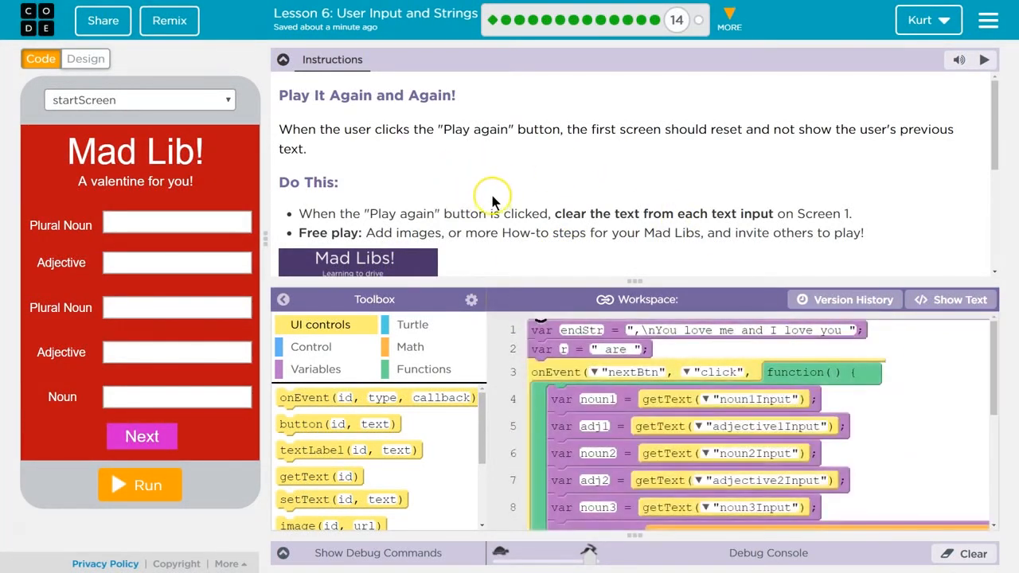
{"action": "mouse_move", "coordinate": [494, 209]}
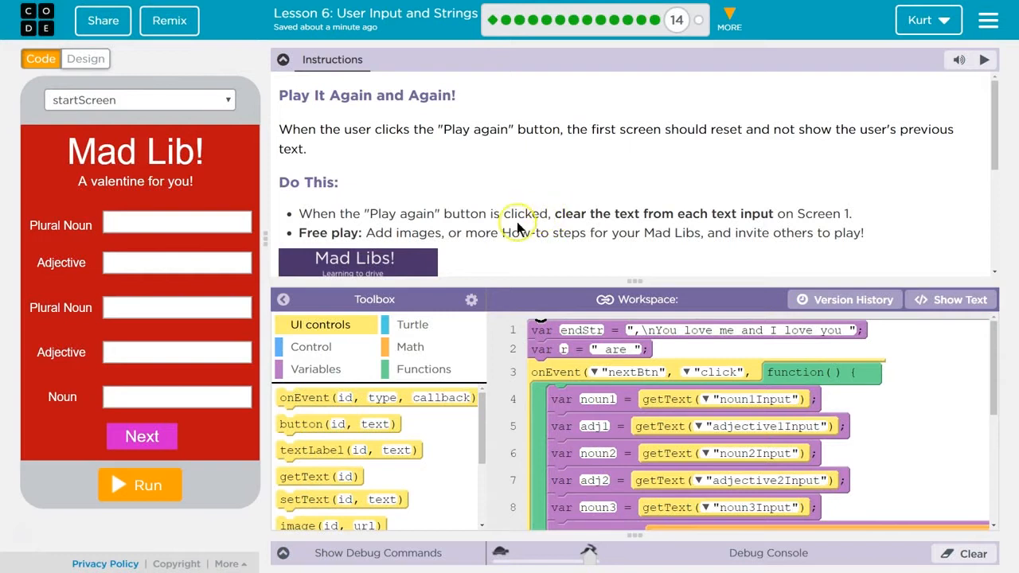
{"action": "scroll", "scroll_direction": "down", "scroll_amount": 3}
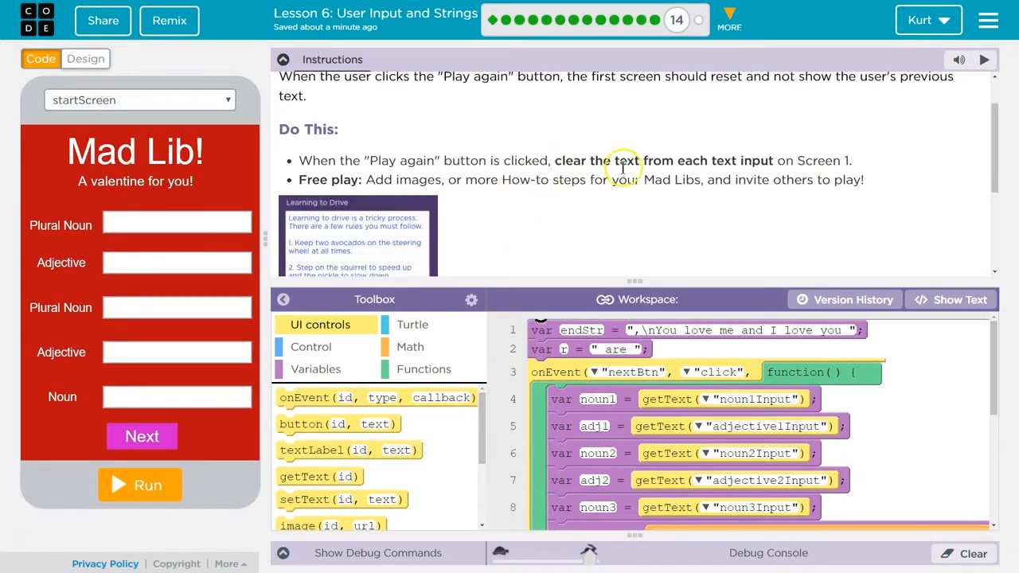
{"action": "mouse_move", "coordinate": [848, 174]}
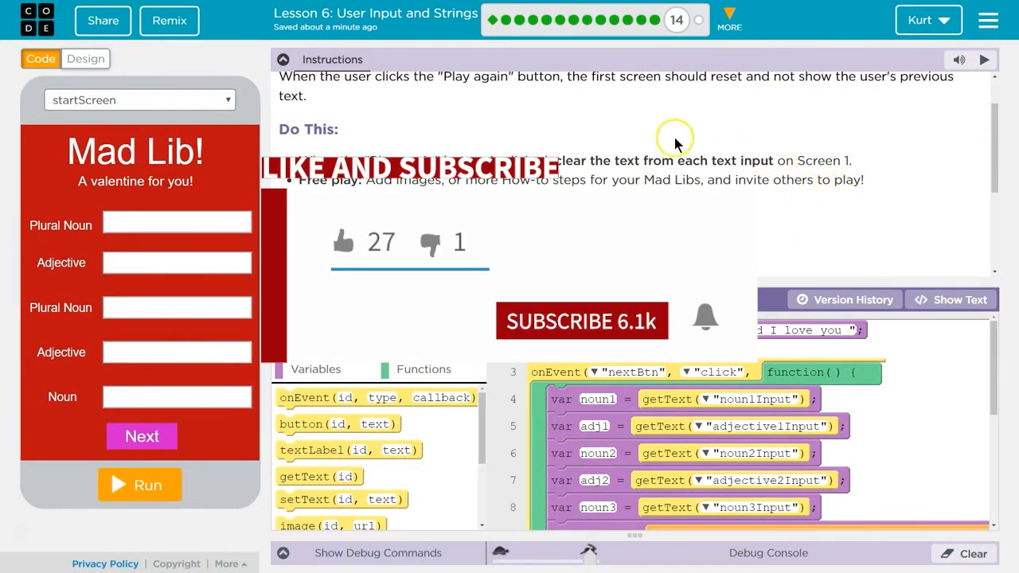
{"action": "mouse_move", "coordinate": [520, 146]}
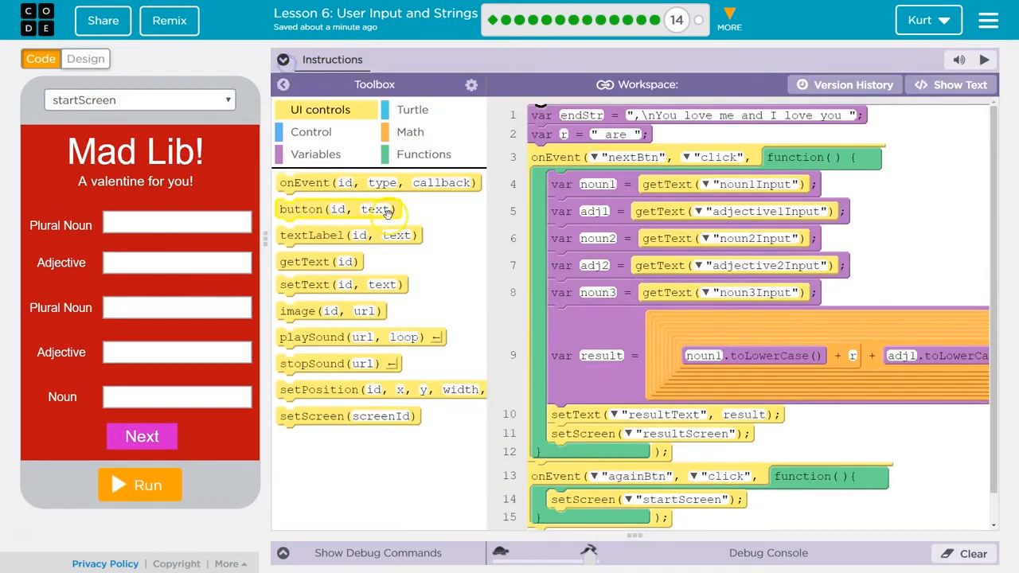
{"action": "mouse_move", "coordinate": [599, 265]}
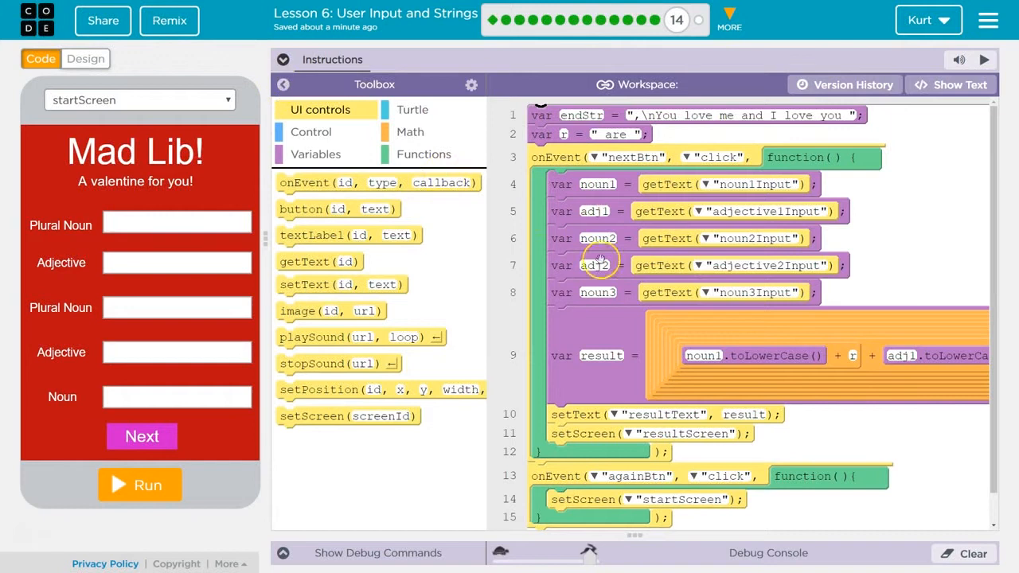
Place five setText(id, text) blocks in the againBtn handler above setScreen
{"action": "scroll", "scroll_direction": "down", "scroll_amount": 3}
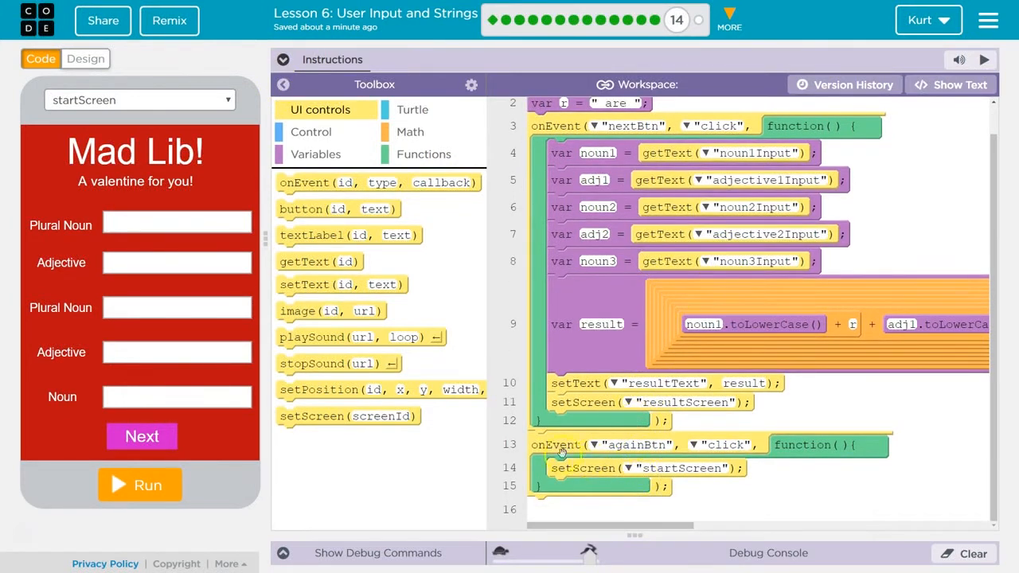
{"action": "mouse_move", "coordinate": [300, 229]}
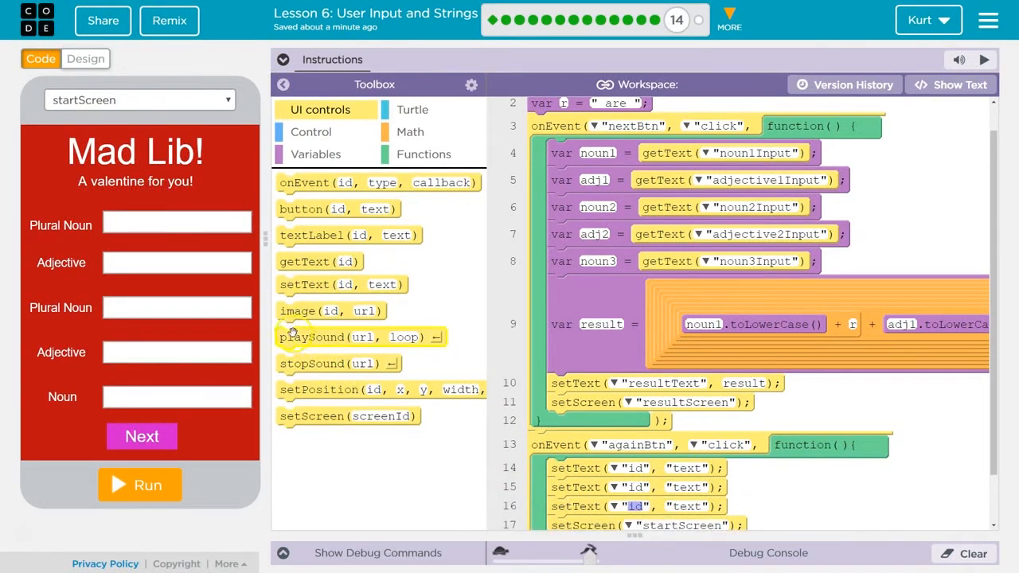
{"action": "scroll", "scroll_direction": "down", "scroll_amount": 3}
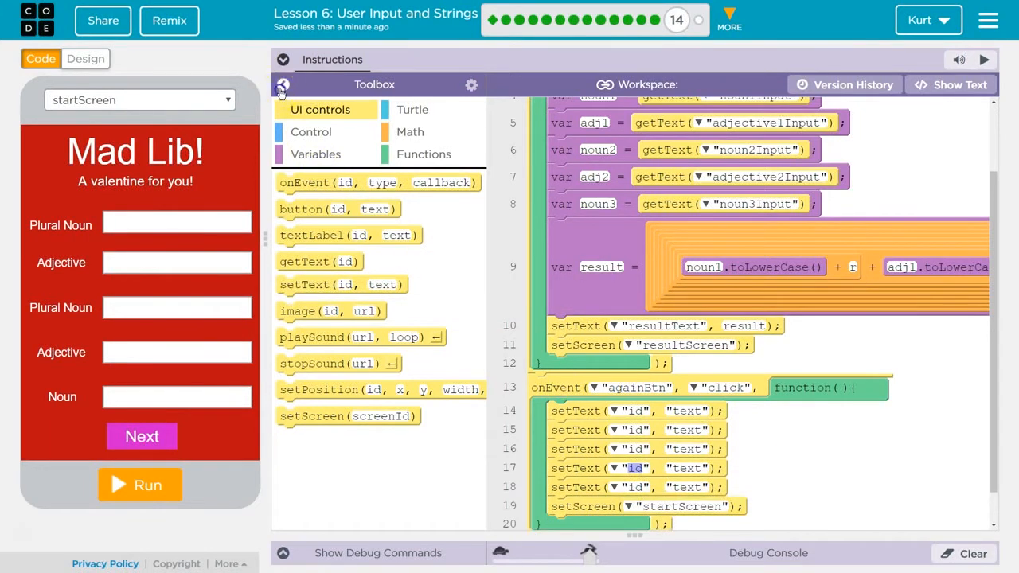
Hide the toolbox and set each setText id to an input field, clearing its text
{"action": "left_click", "coordinate": [283, 84]}
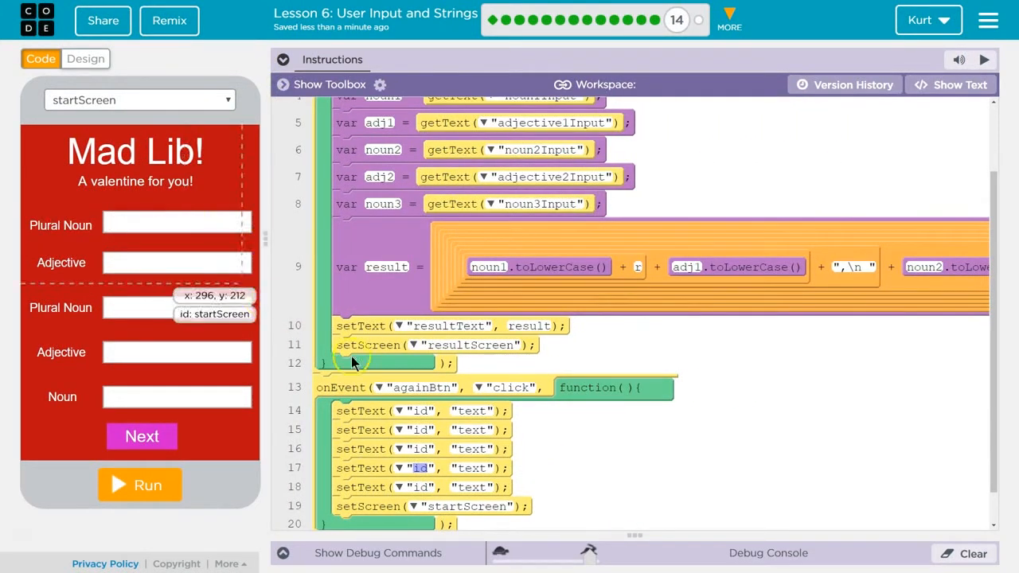
{"action": "left_click", "coordinate": [394, 411]}
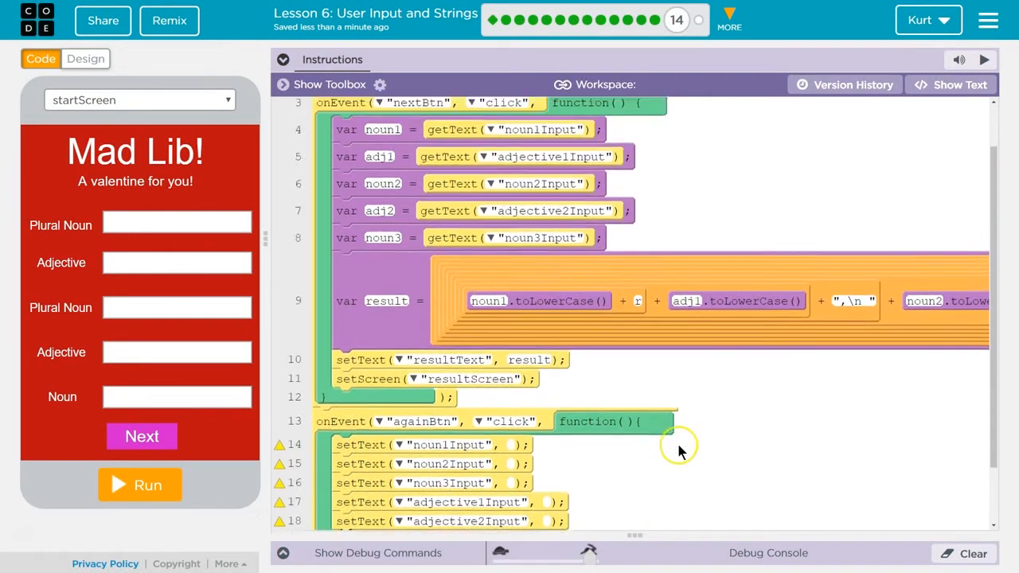
{"action": "scroll", "scroll_direction": "down", "scroll_amount": 3}
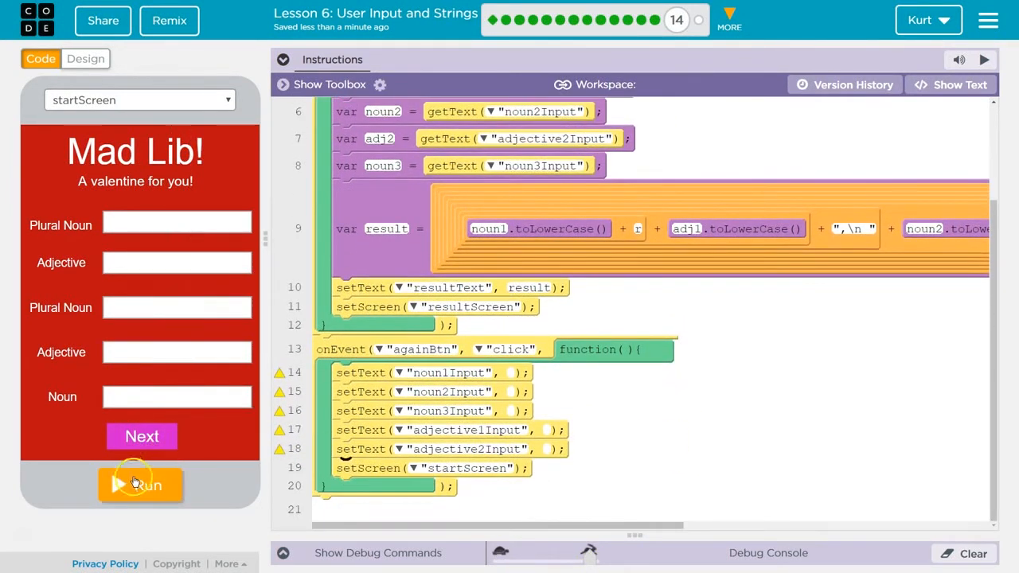
Review the reset code in text view, return to blocks, and run the app
{"action": "left_click", "coordinate": [950, 84]}
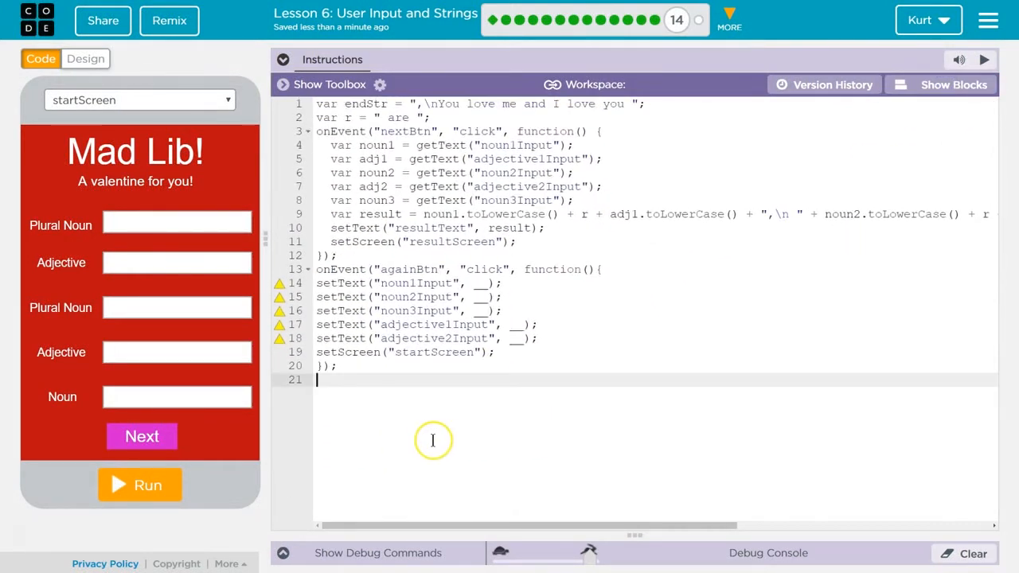
{"action": "mouse_move", "coordinate": [935, 94]}
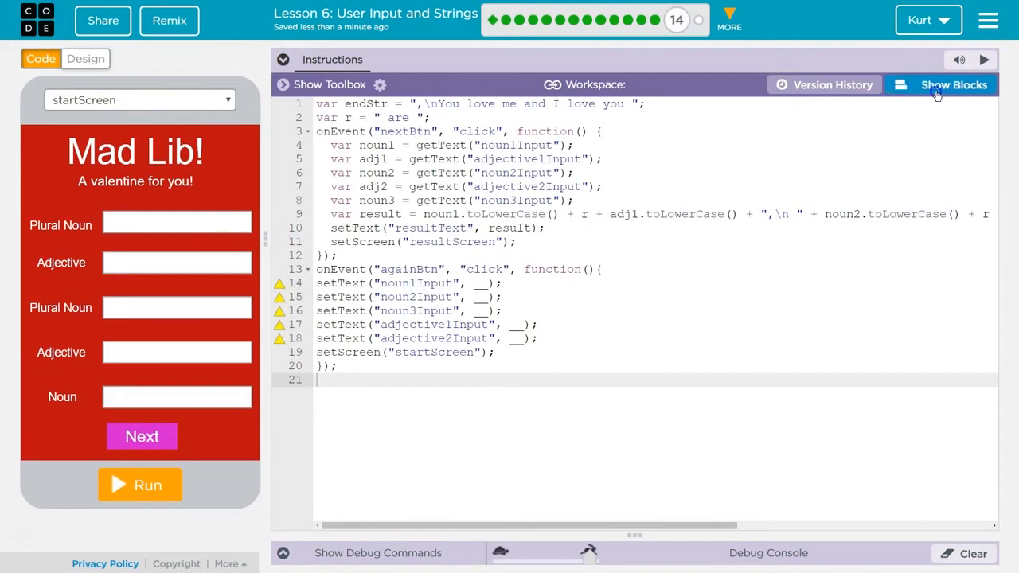
{"action": "left_click", "coordinate": [951, 84]}
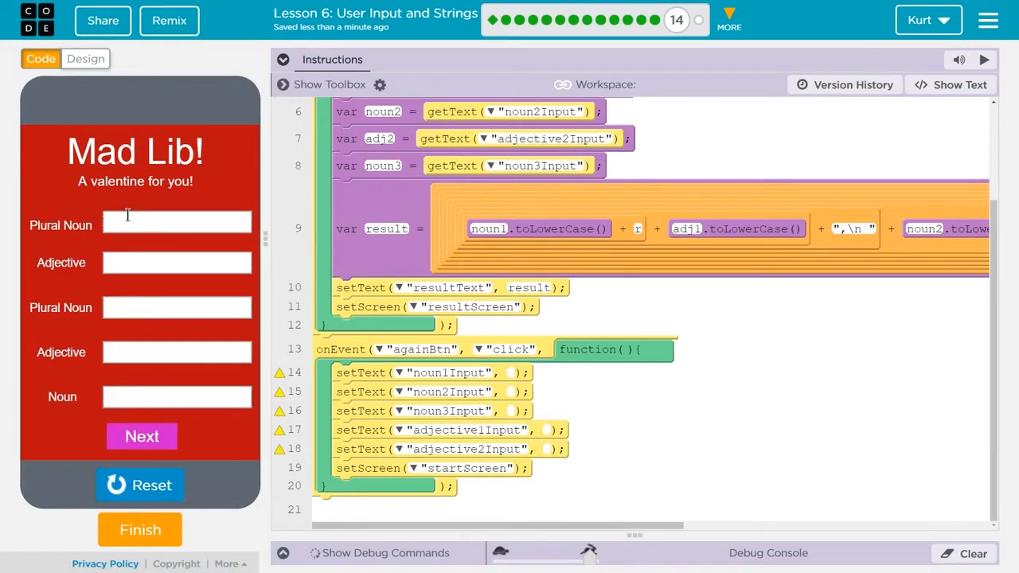
Enter words like happy and balloons, generate the valentine, then hit Play Again's line-14 error
{"action": "type", "text": "happy"}
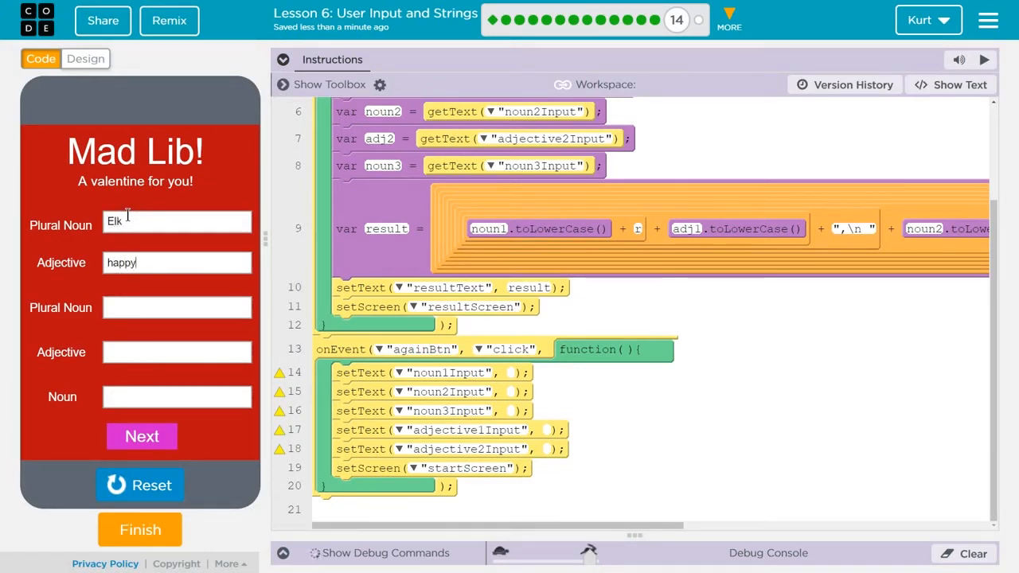
{"action": "type", "text": "balloons"}
{"action": "left_click", "coordinate": [177, 397]}
{"action": "type", "text": "sch"}
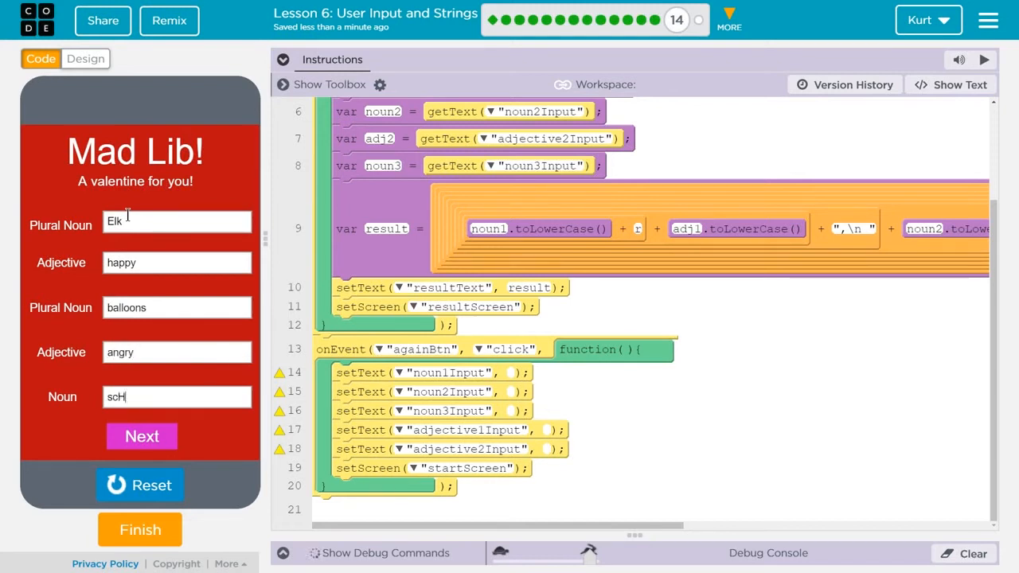
{"action": "left_click", "coordinate": [141, 437]}
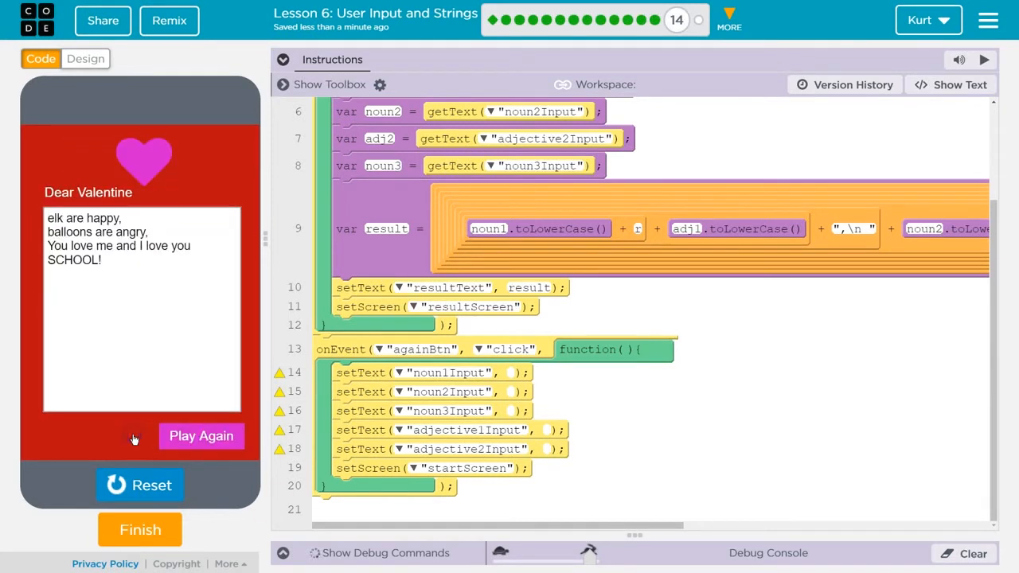
{"action": "left_click", "coordinate": [201, 437]}
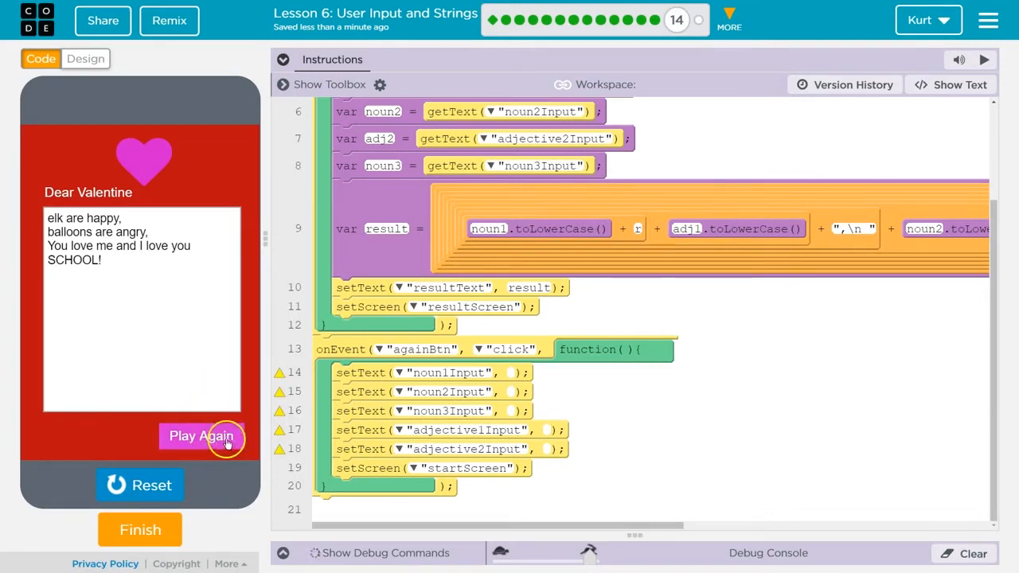
{"action": "left_click", "coordinate": [201, 436]}
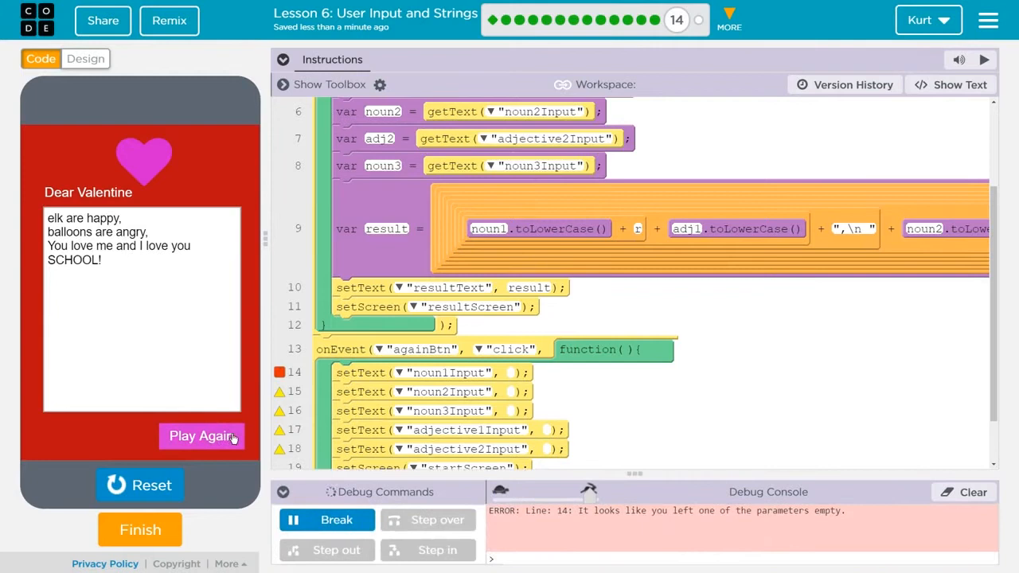
Give the last setText call an empty text value, then reset and rerun the app
{"action": "scroll", "scroll_direction": "down", "scroll_amount": 3}
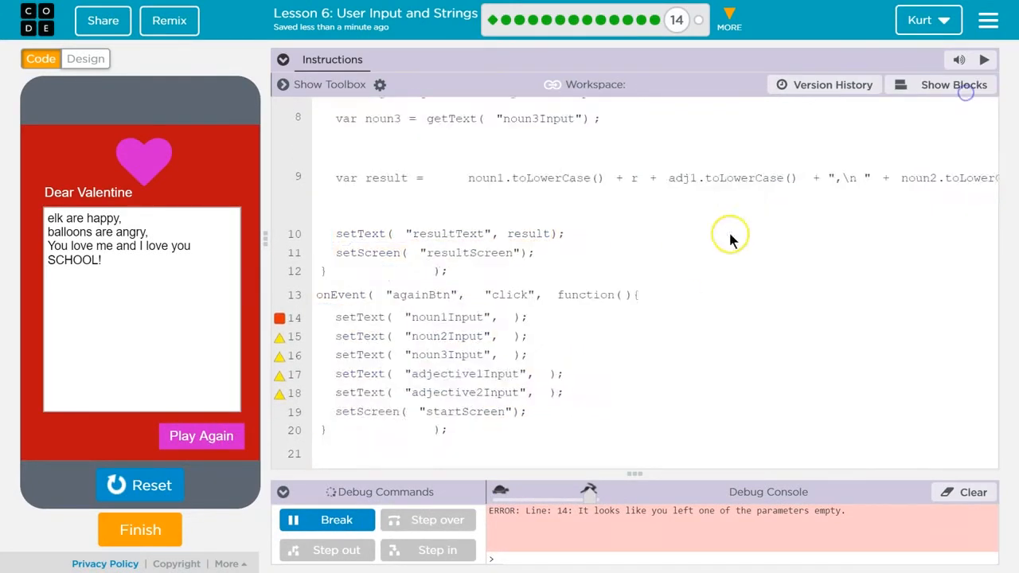
{"action": "left_click", "coordinate": [944, 84]}
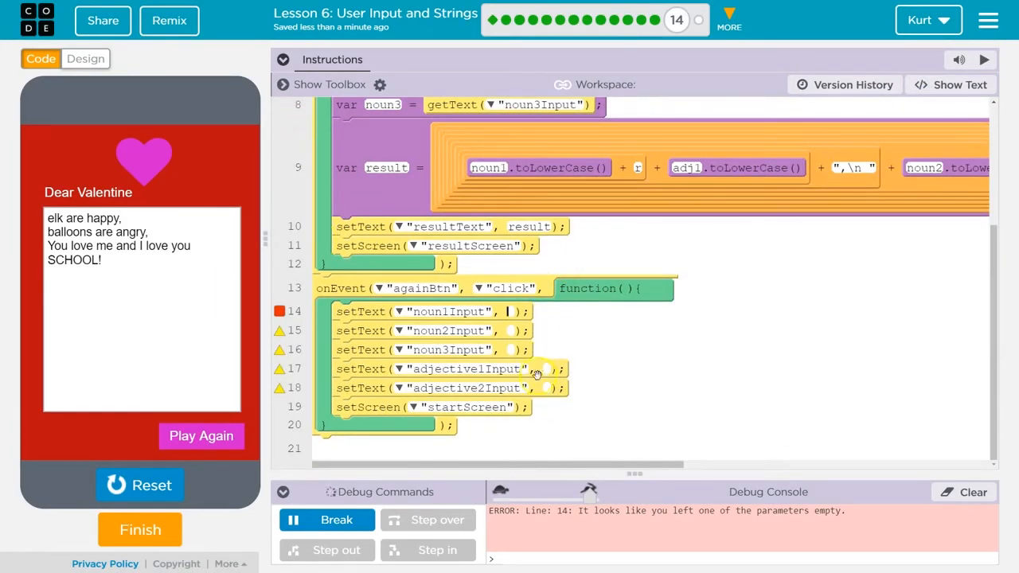
{"action": "mouse_move", "coordinate": [536, 380]}
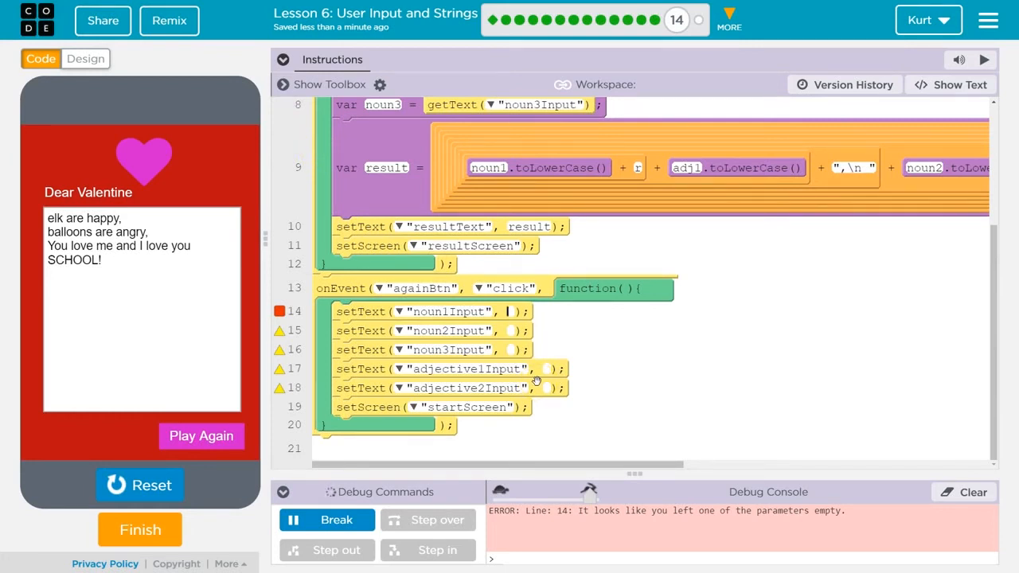
{"action": "mouse_move", "coordinate": [304, 146]}
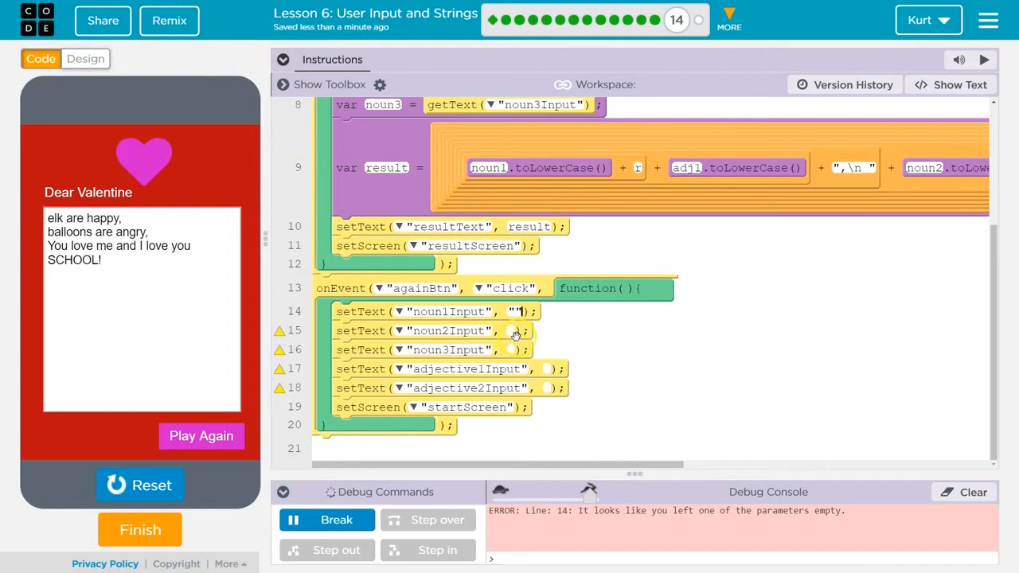
{"action": "left_click", "coordinate": [514, 330]}
{"action": "type", "text": "\"\""}
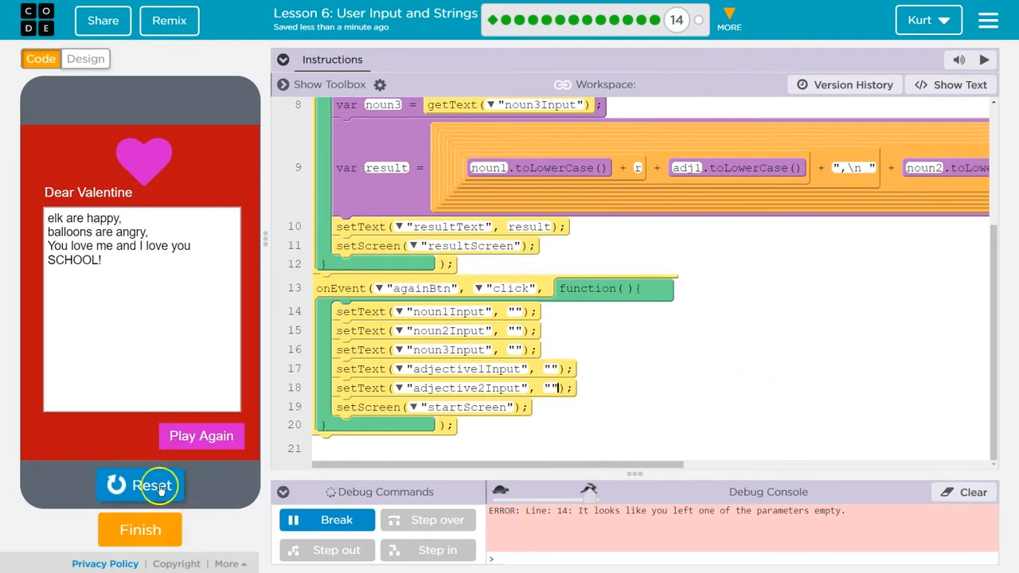
{"action": "left_click", "coordinate": [143, 485]}
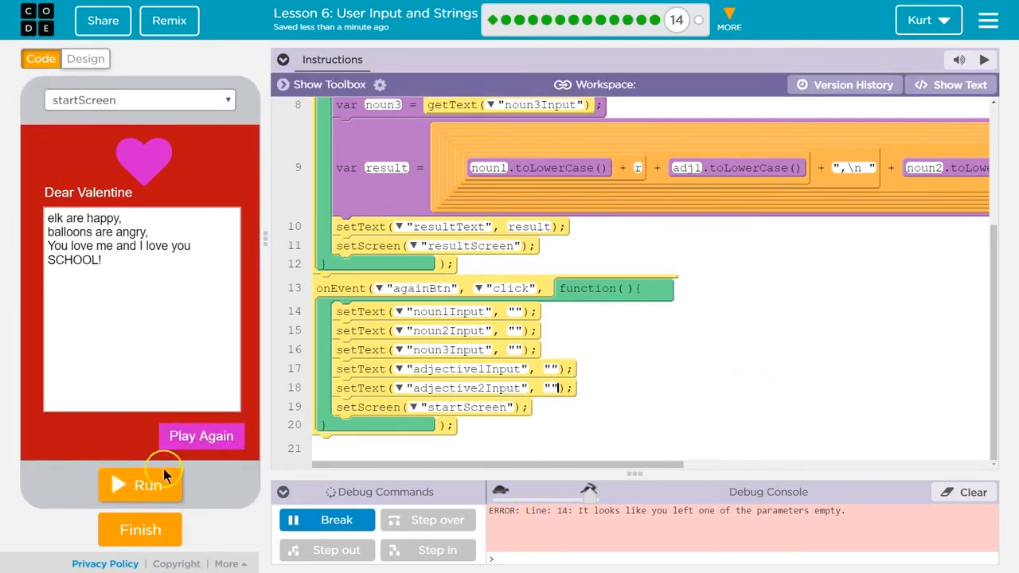
{"action": "left_click", "coordinate": [141, 486]}
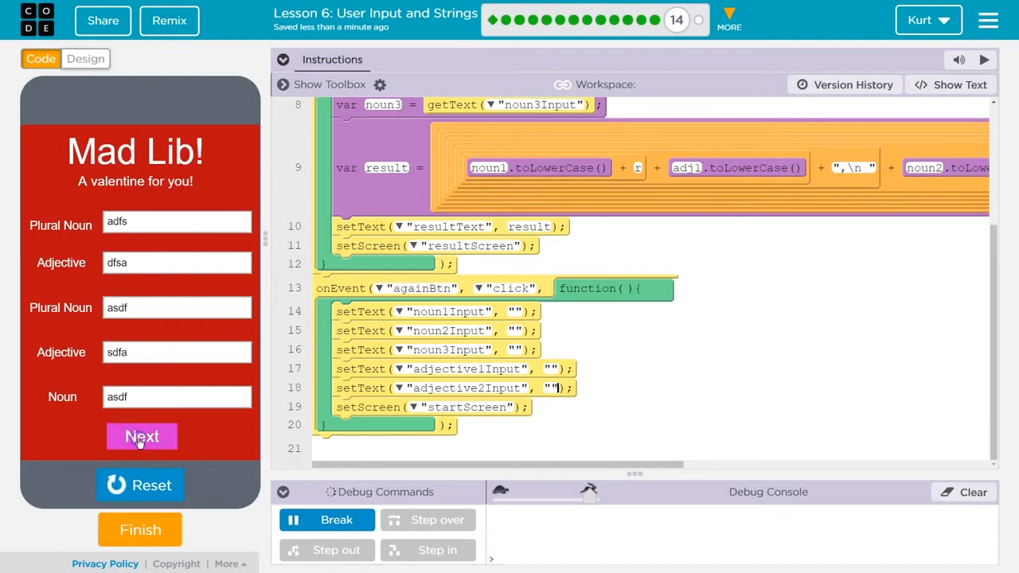
{"action": "mouse_move", "coordinate": [141, 443]}
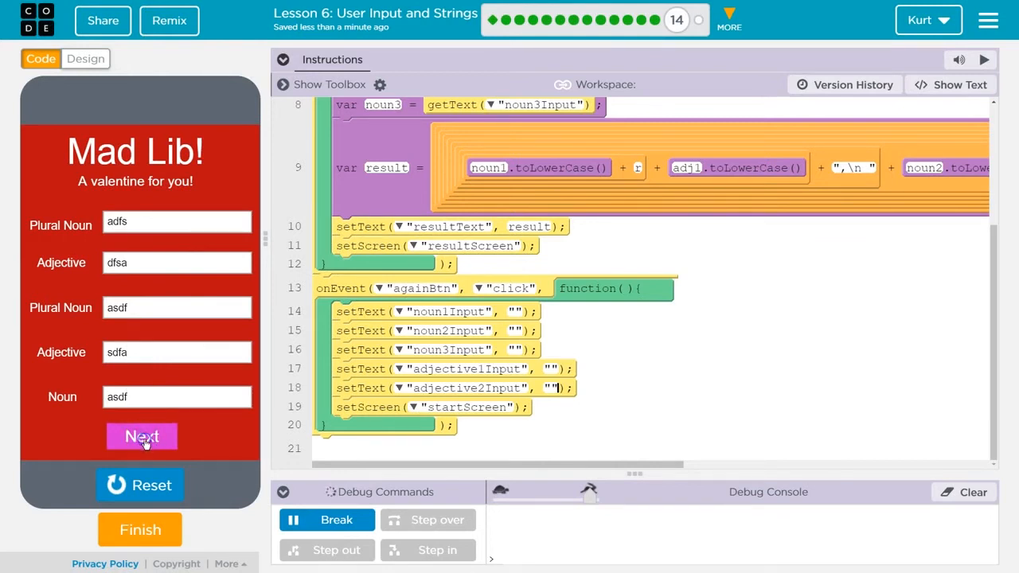
In text view, rerun, submit words, and confirm Play Again leaves all five fields blank
{"action": "left_click", "coordinate": [950, 84]}
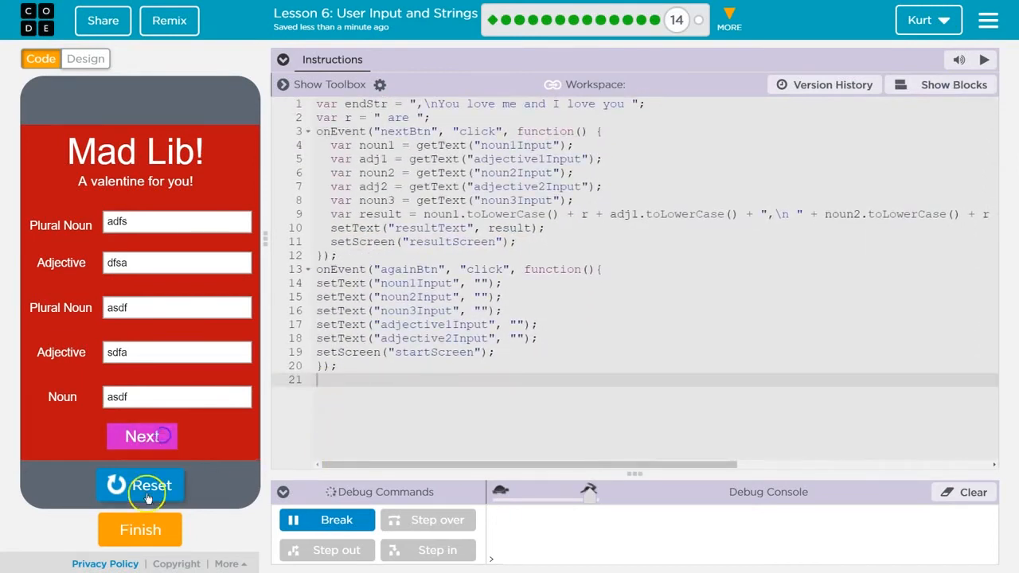
{"action": "left_click", "coordinate": [140, 485]}
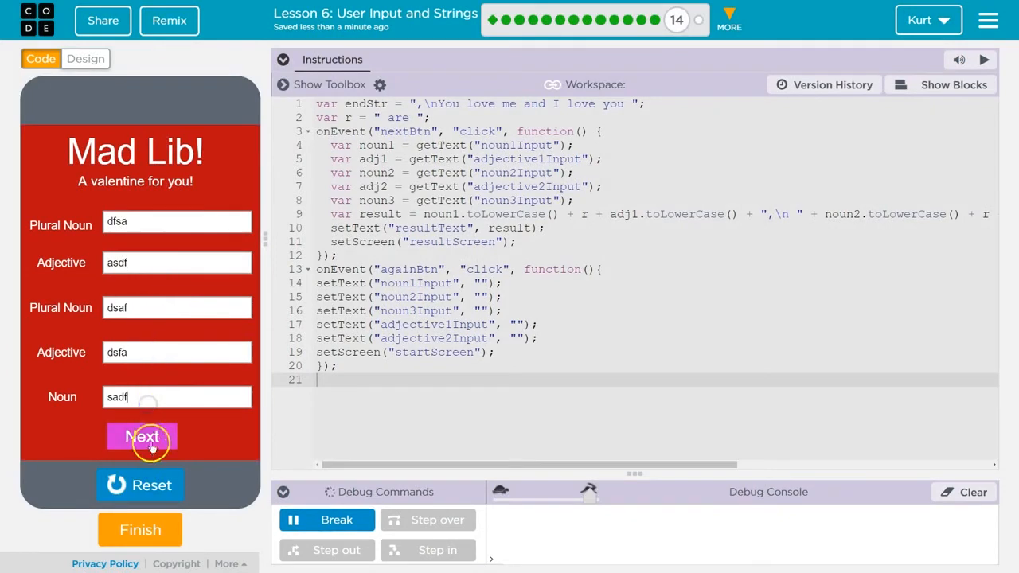
{"action": "left_click", "coordinate": [142, 438]}
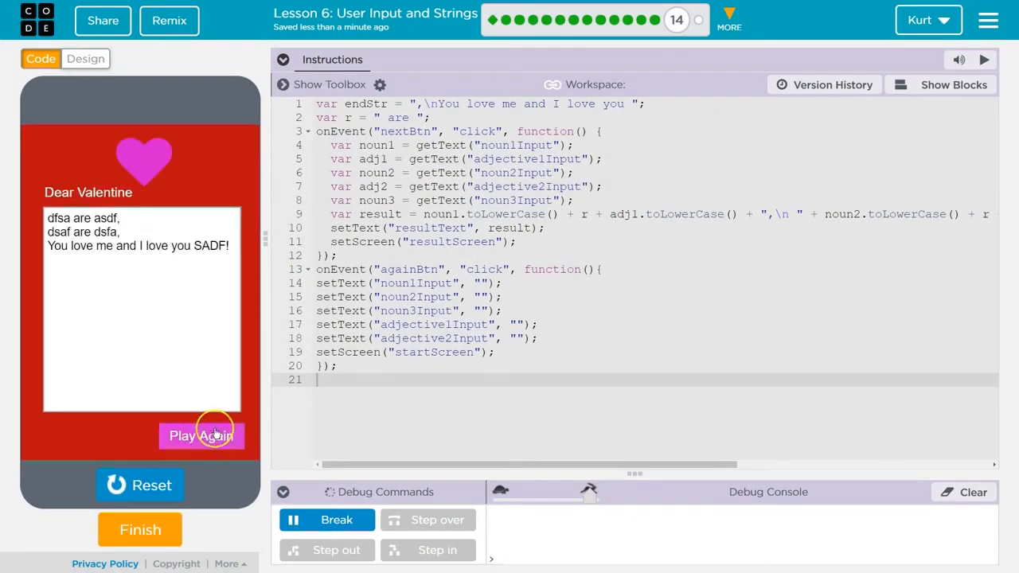
{"action": "left_click", "coordinate": [201, 436]}
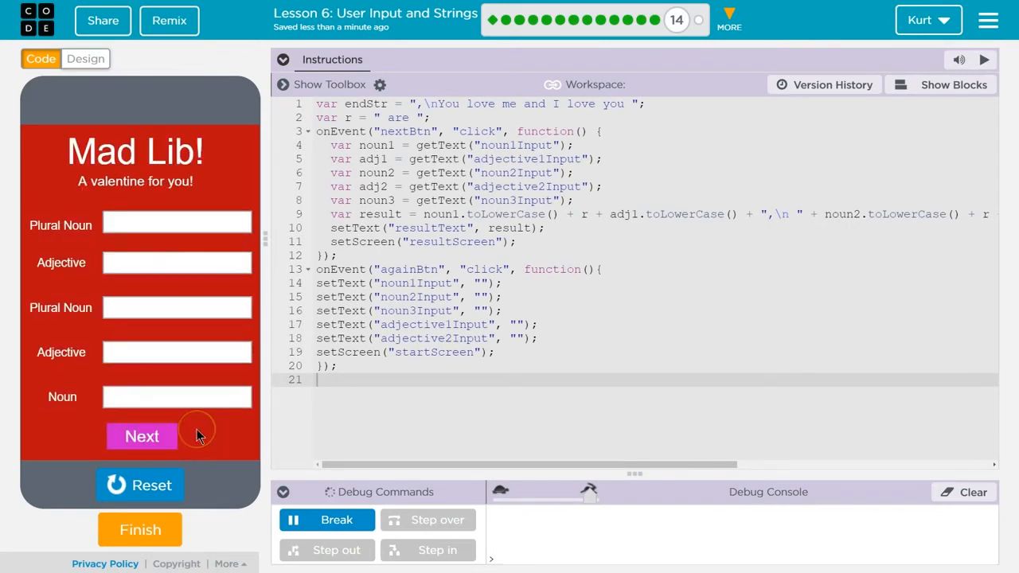
{"action": "left_click", "coordinate": [176, 221]}
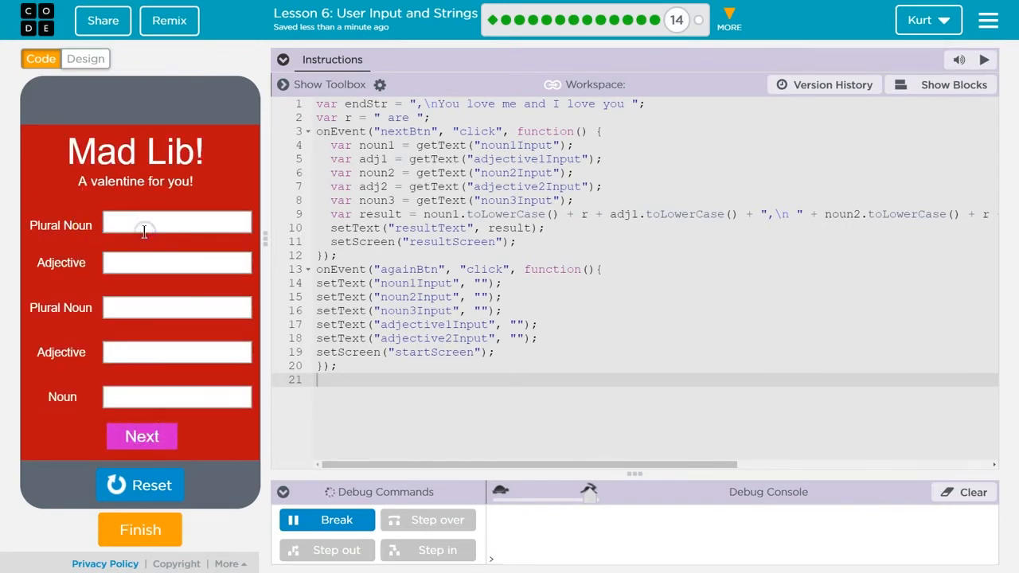
Enter Bats, smell, bears, friendly, pancakes and generate the 'I love you PANCAKES!' valentine
{"action": "type", "text": "Hello"}
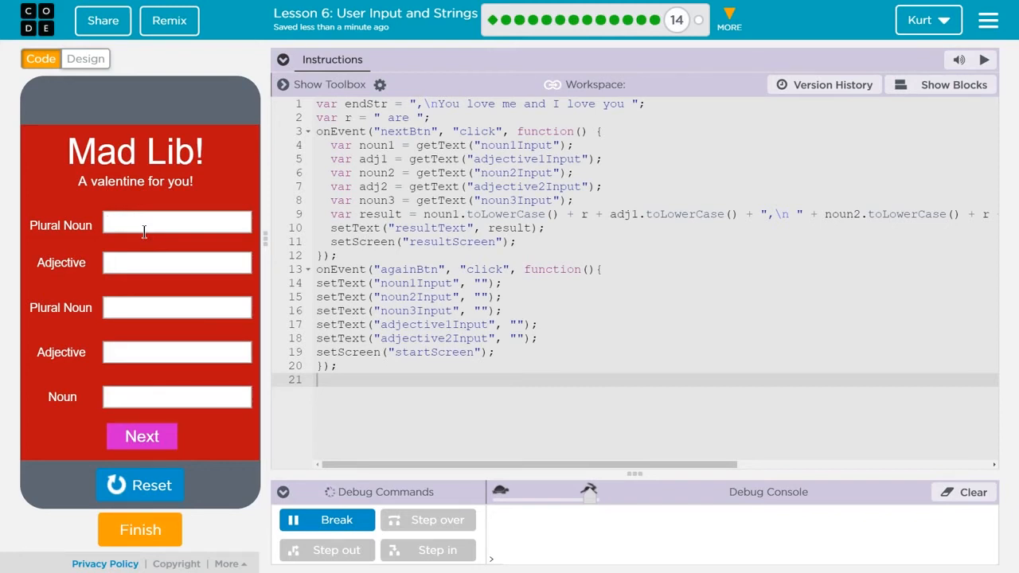
{"action": "type", "text": "Bats"}
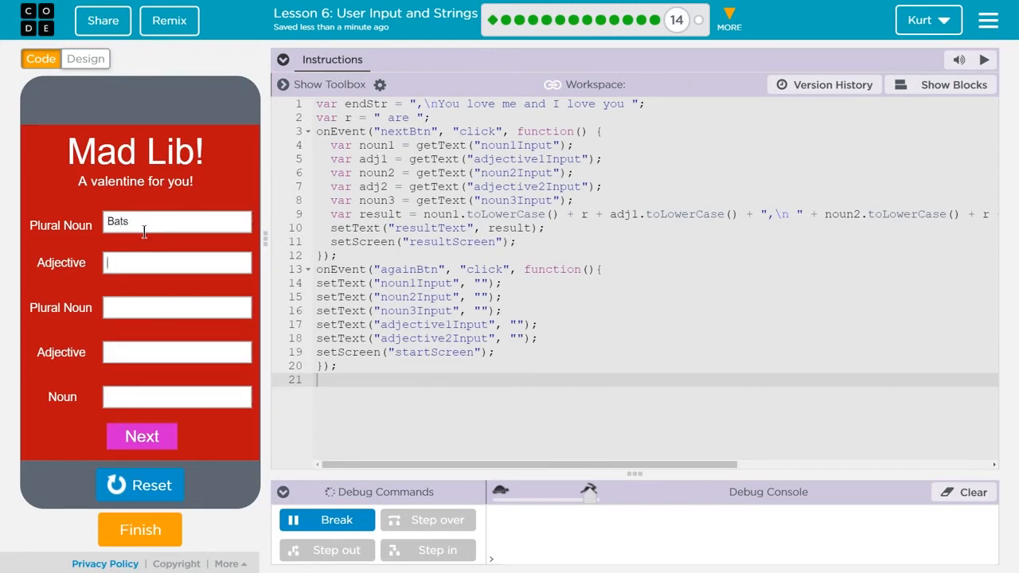
{"action": "type", "text": "s"}
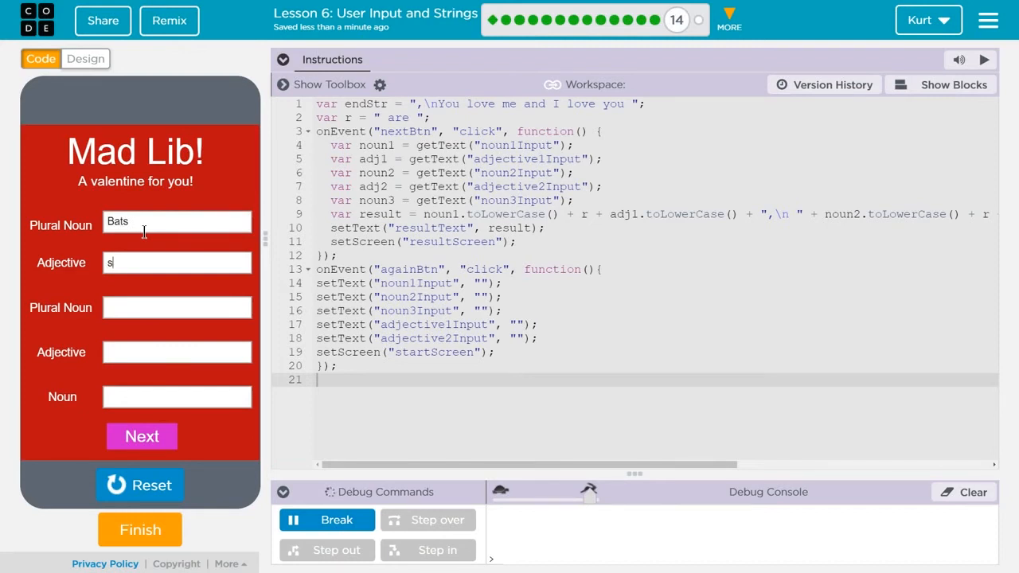
{"action": "type", "text": "mell"}
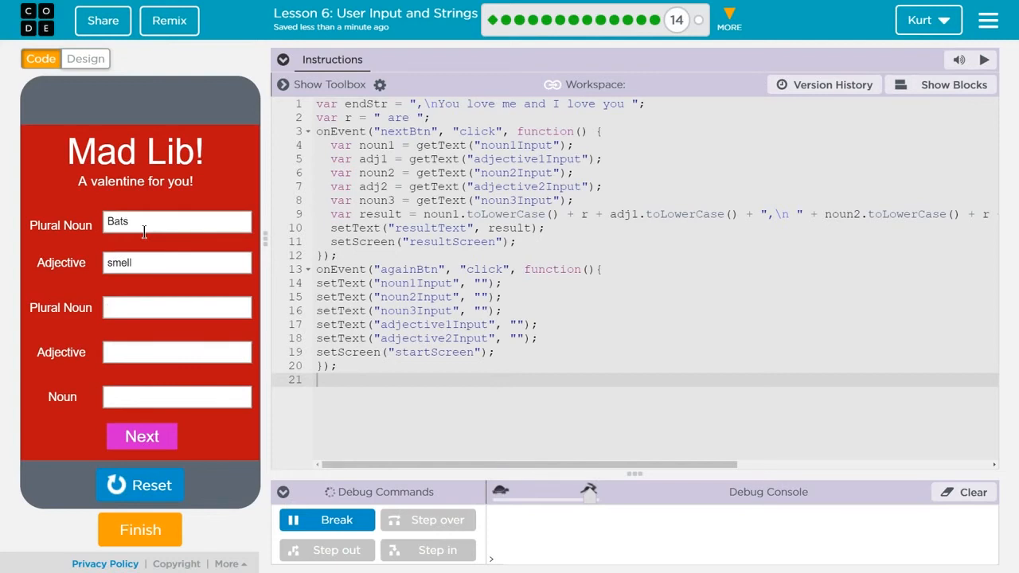
{"action": "type", "text": "bea"}
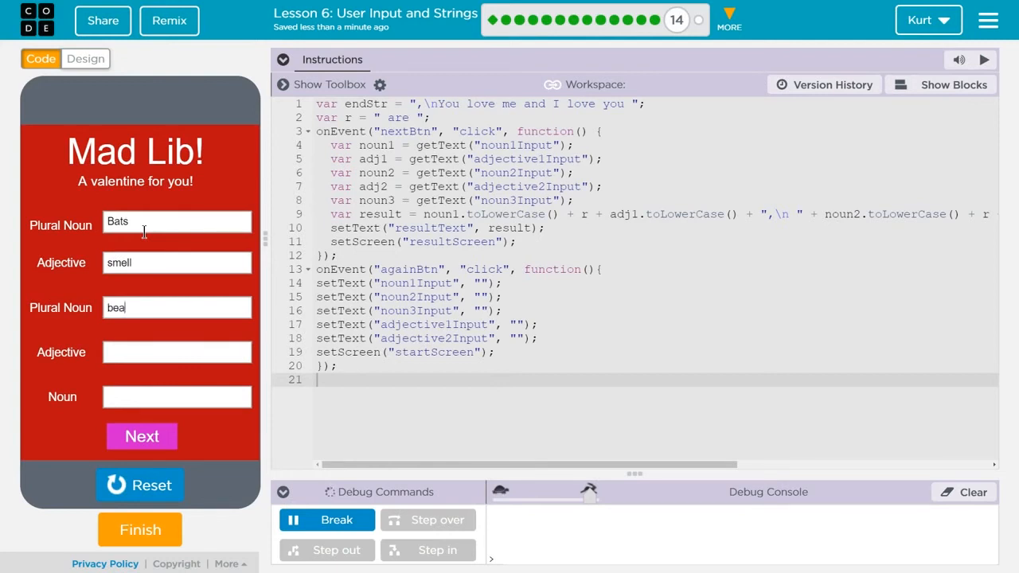
{"action": "type", "text": "rs"}
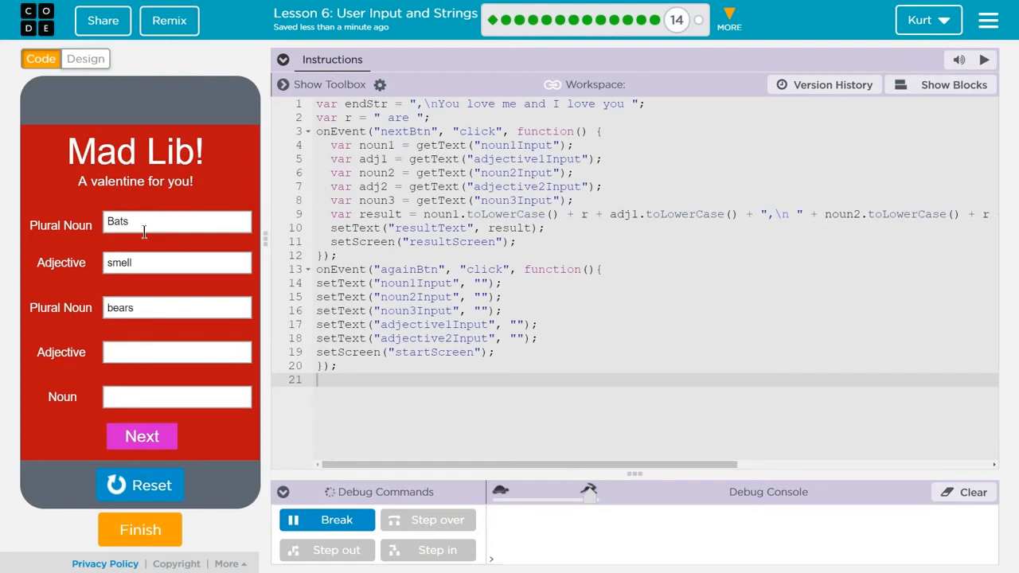
{"action": "type", "text": "fried"}
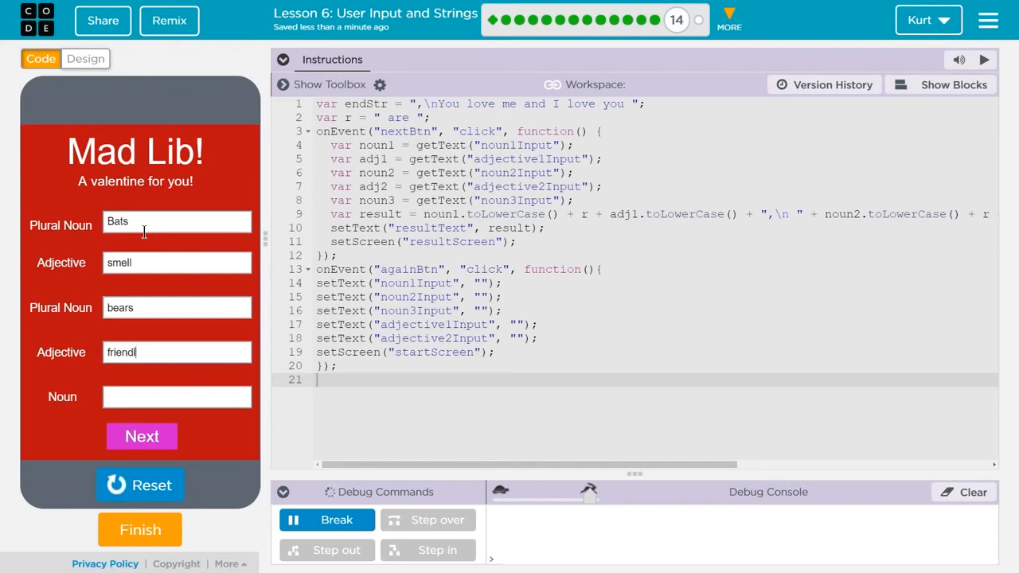
{"action": "type", "text": "y"}
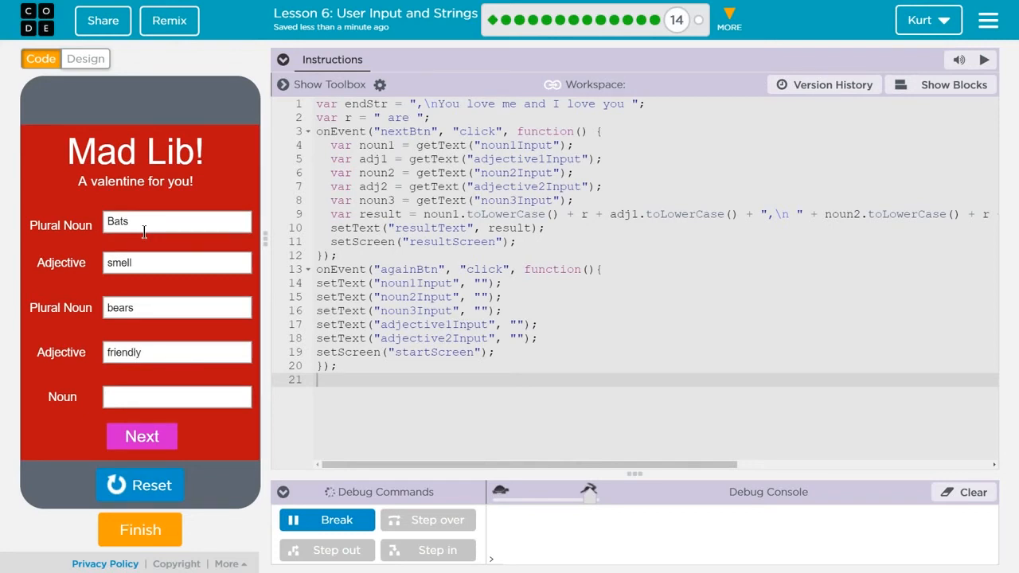
{"action": "left_click", "coordinate": [176, 397]}
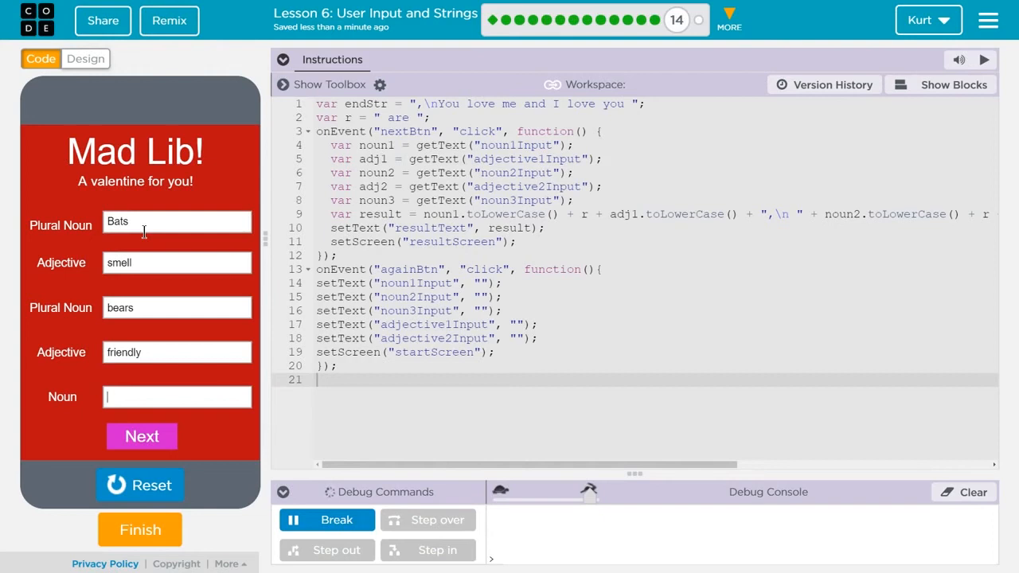
{"action": "type", "text": "pancakes"}
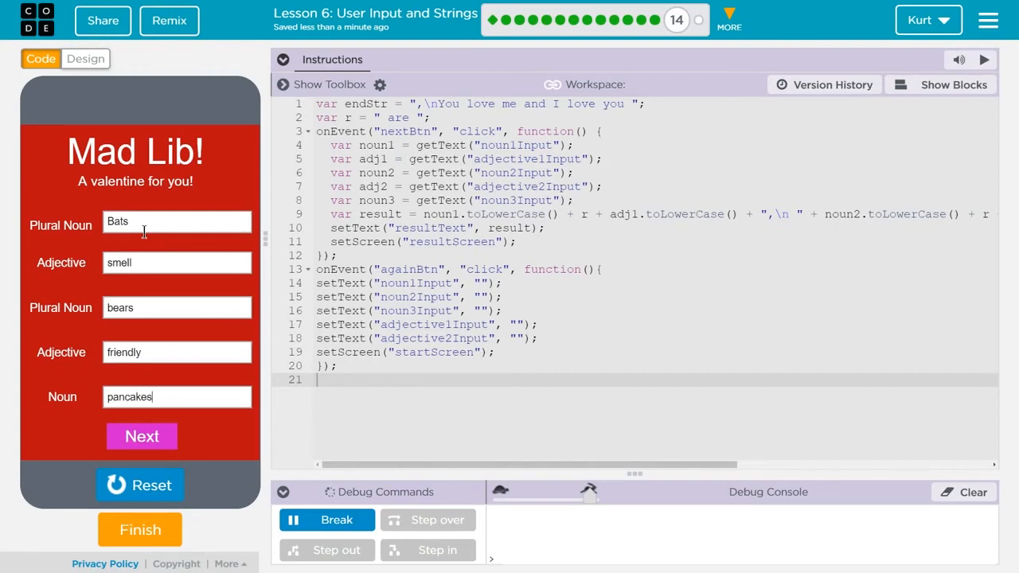
{"action": "left_click", "coordinate": [142, 437]}
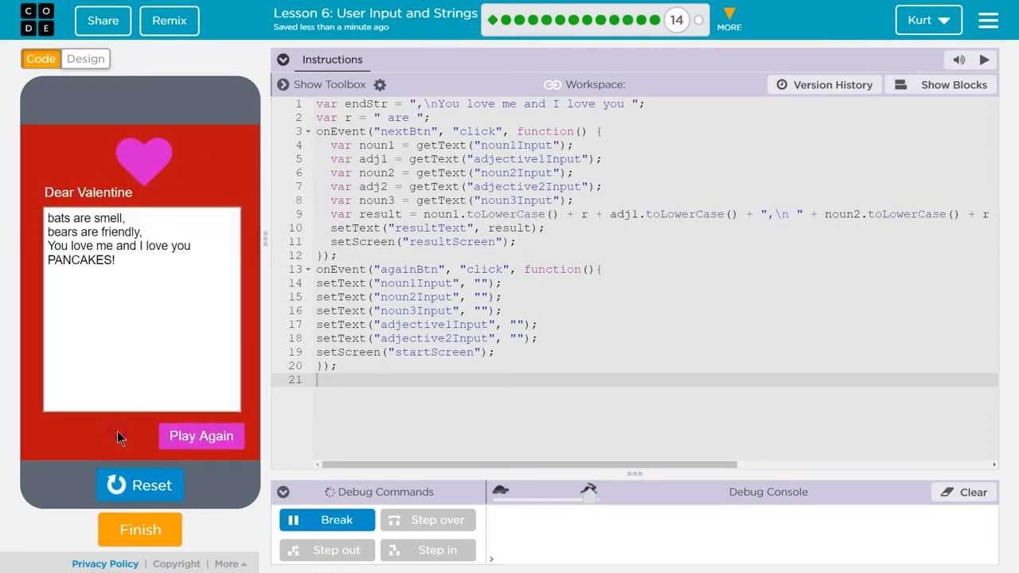
{"action": "mouse_move", "coordinate": [72, 265]}
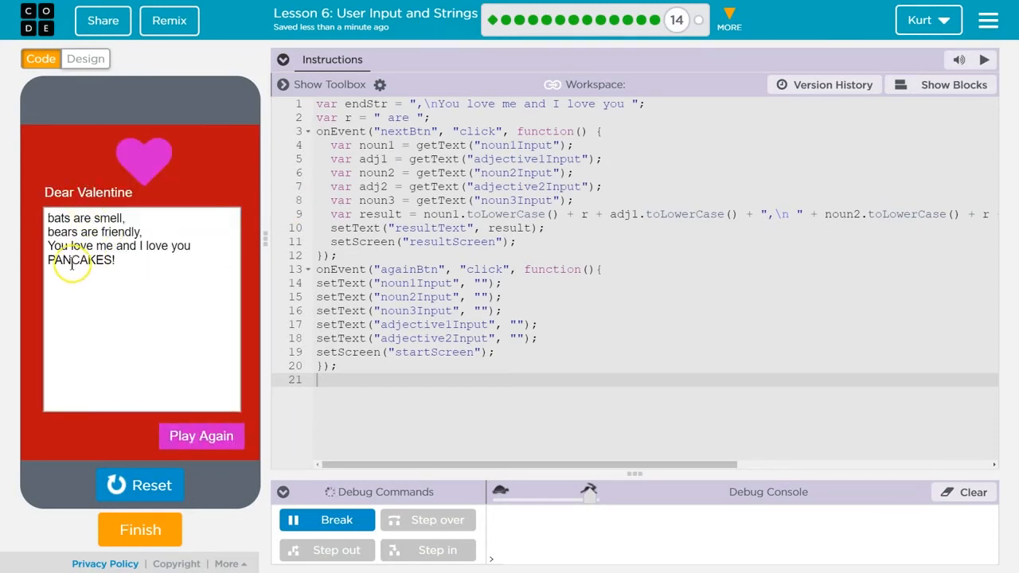
{"action": "mouse_move", "coordinate": [127, 355]}
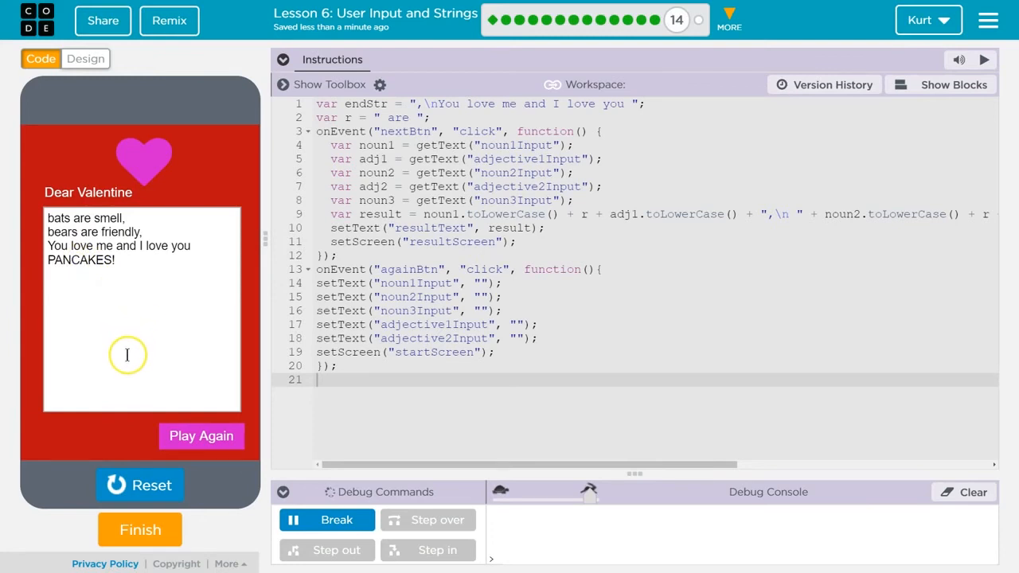
{"action": "mouse_move", "coordinate": [55, 243]}
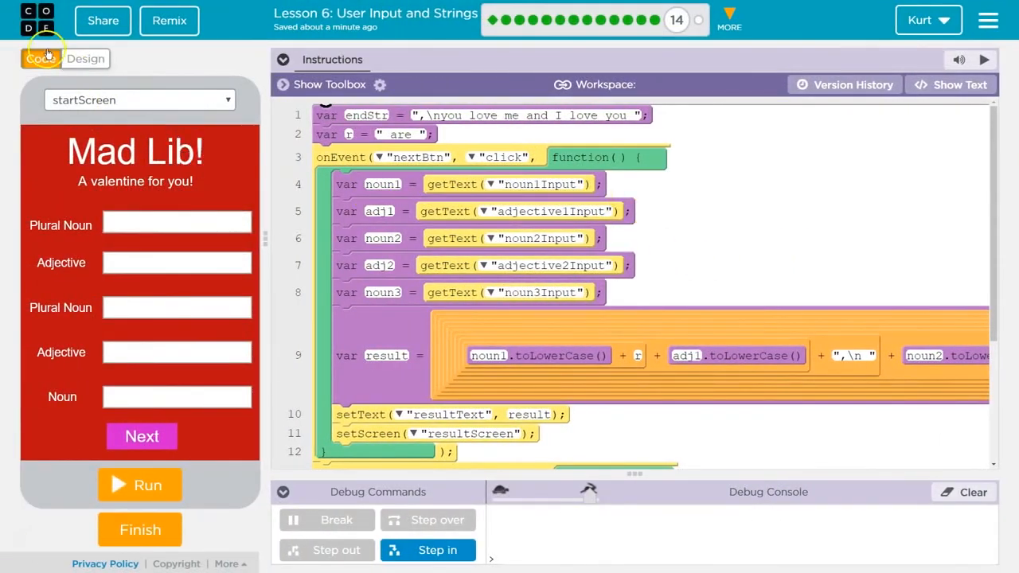
Share the valentine project and confirm publishing it to the public gallery
{"action": "left_click", "coordinate": [102, 20]}
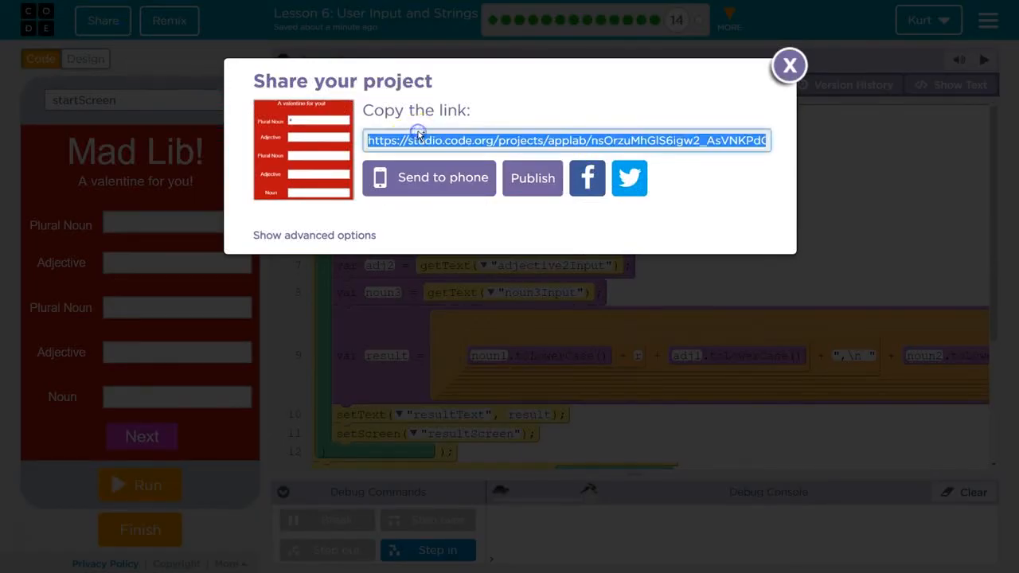
{"action": "left_click", "coordinate": [532, 178]}
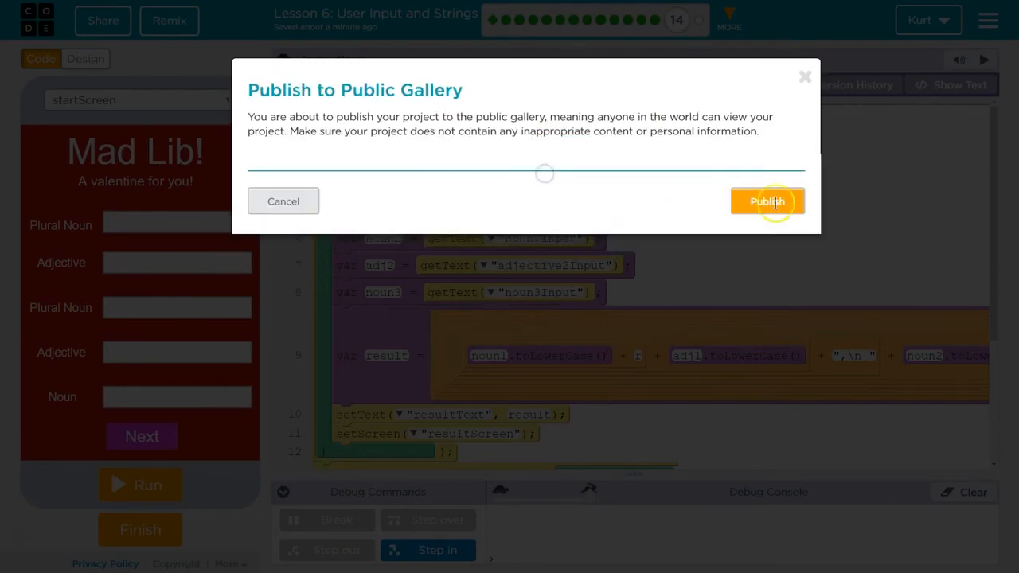
{"action": "left_click", "coordinate": [766, 201]}
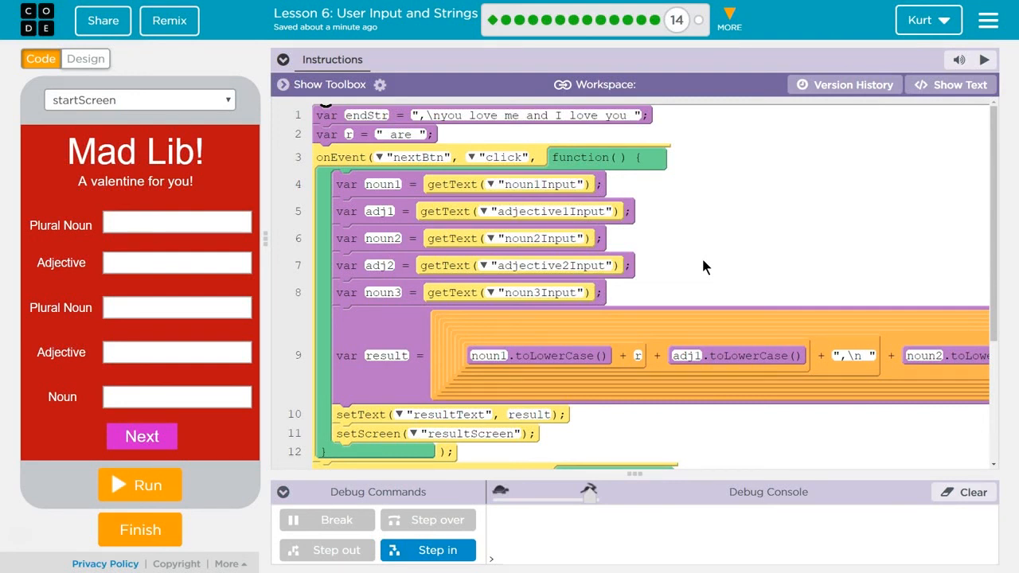
{"action": "mouse_move", "coordinate": [37, 339]}
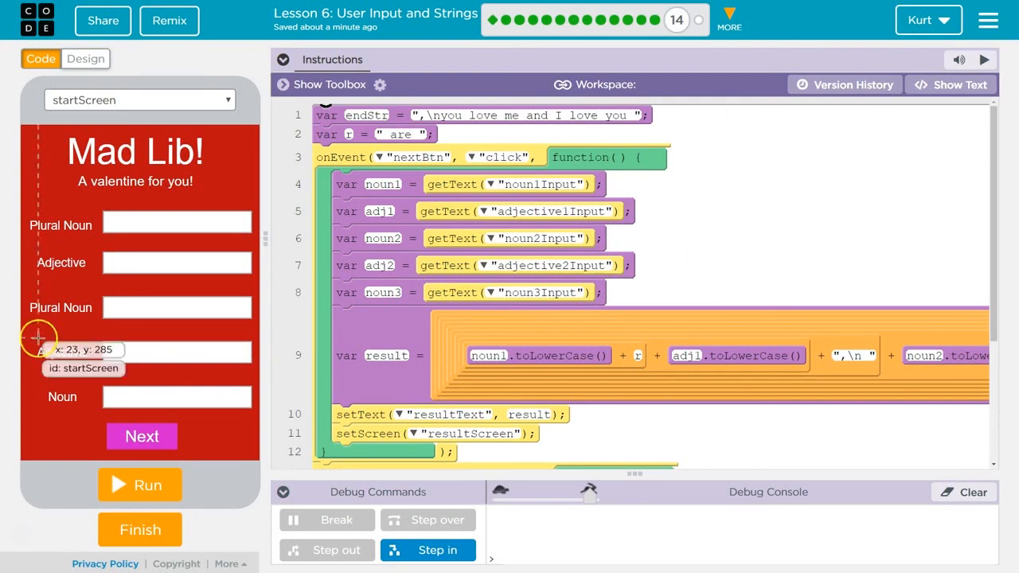